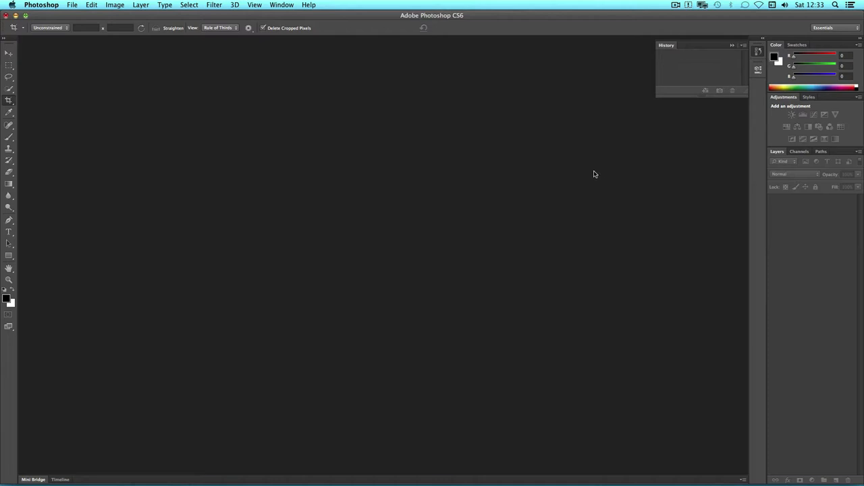
Open the DogRace.jpg greyhound photo via File > Open
left_click(91, 5)
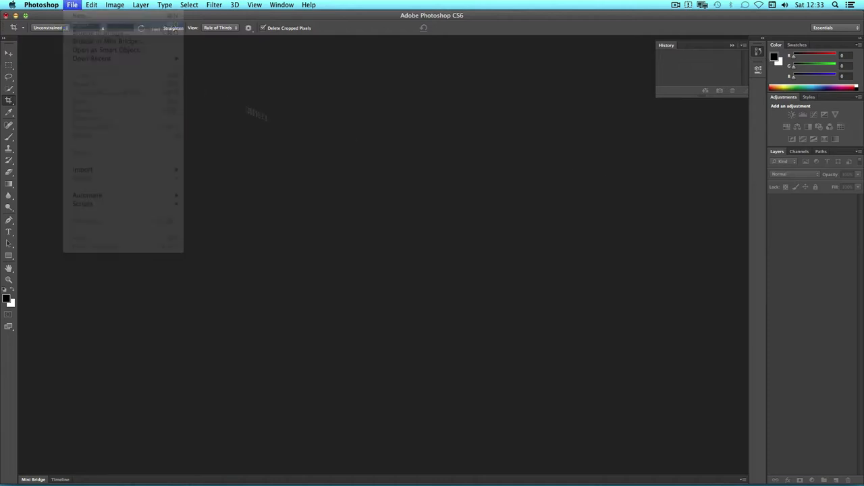
left_click(81, 34)
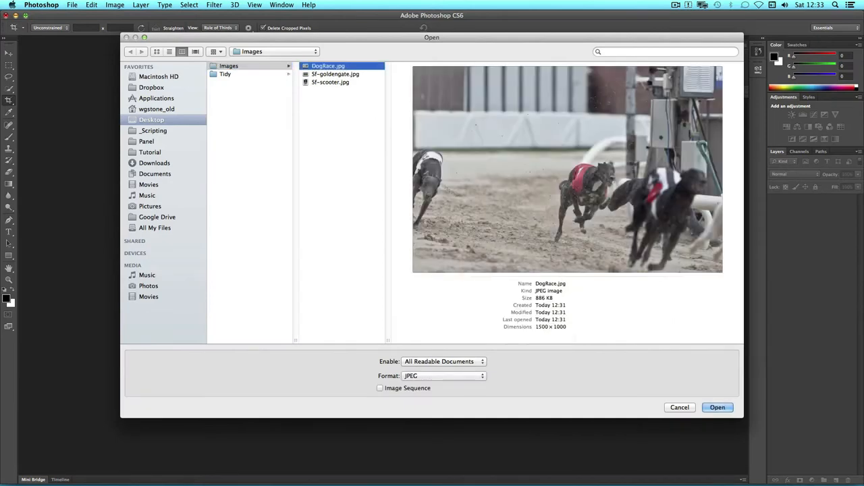
left_click(719, 408)
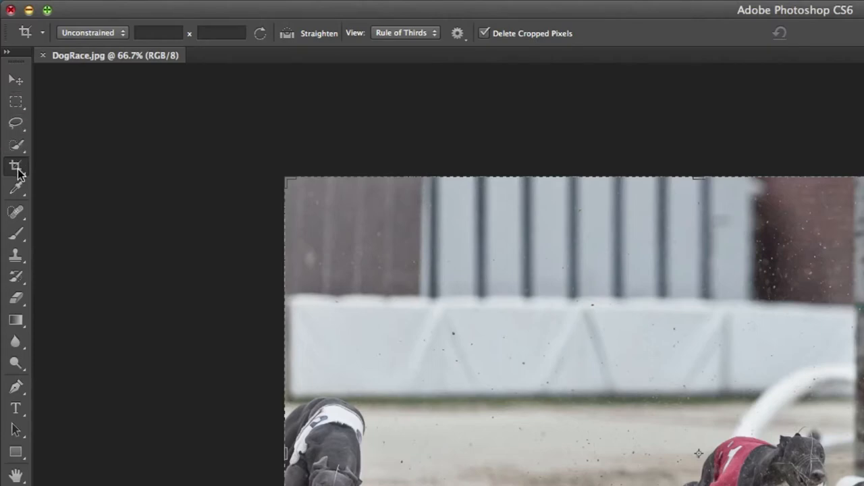
Activate the Crop tool so a crop border surrounds the whole photo
key("c")
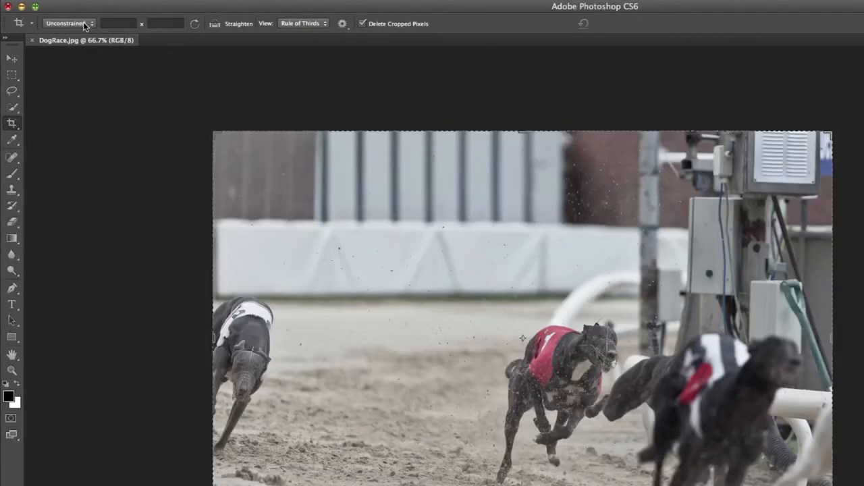
Lock the crop box to the photo's Original Ratio preset
left_click(88, 22)
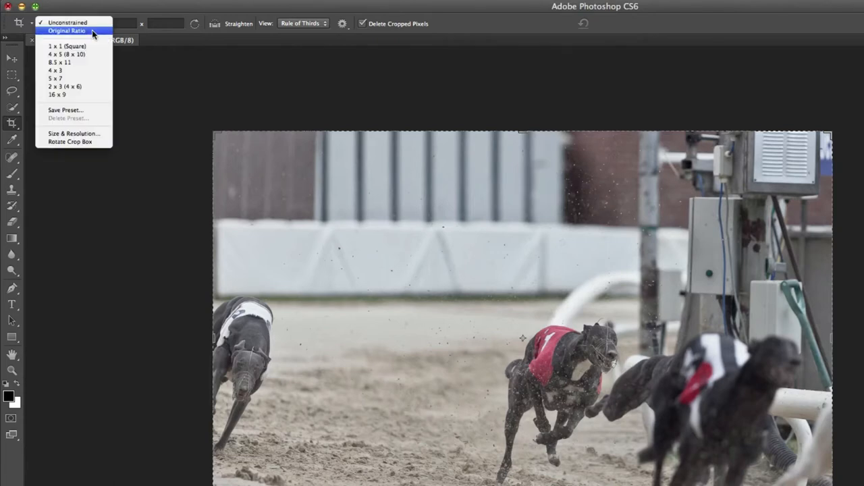
left_click(70, 31)
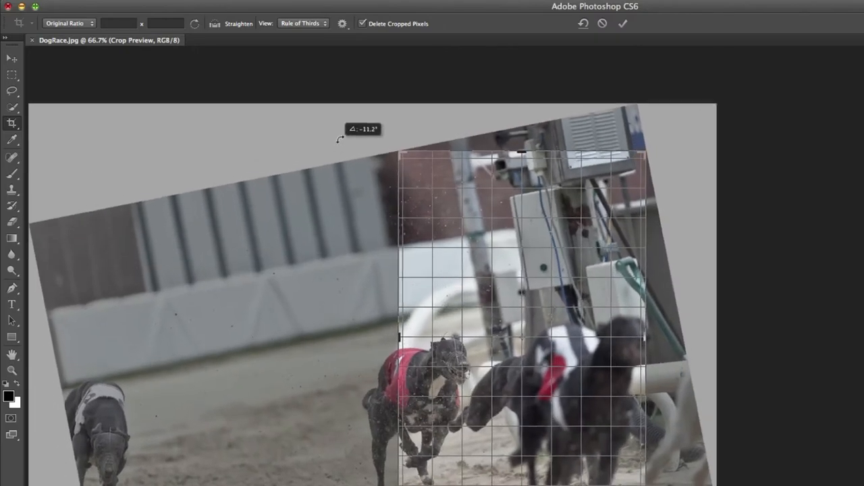
Rotate the crop box back to level, framing the red-vested dog and right-hand dogs
left_click_drag(340, 138, 335, 124)
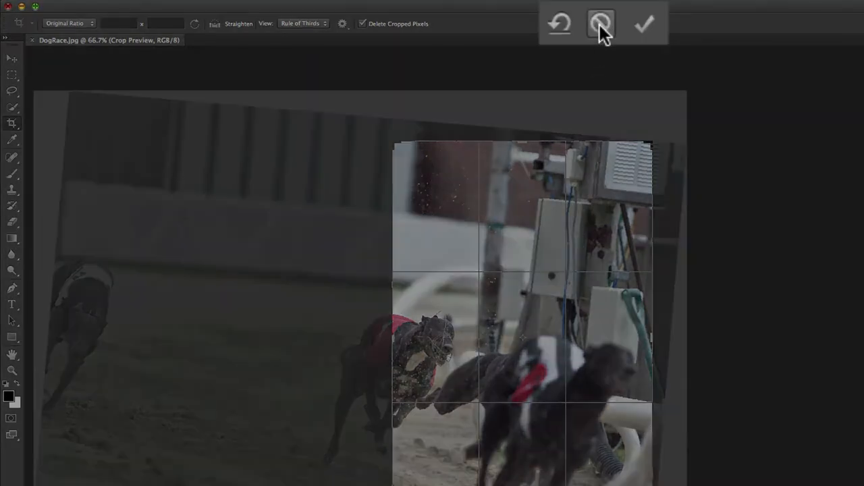
left_click(648, 24)
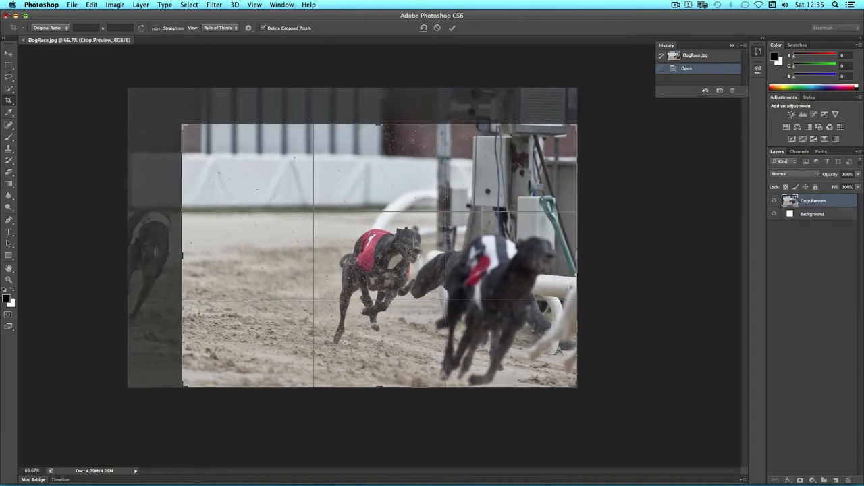
mouse_move(232, 176)
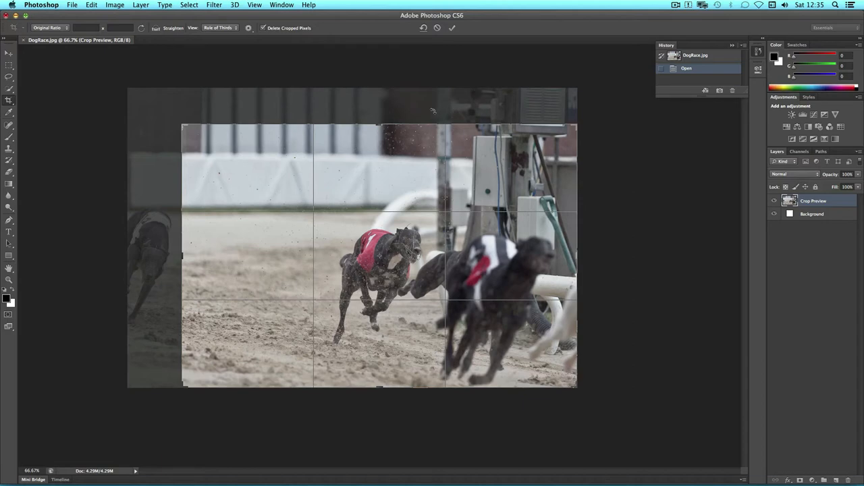
mouse_move(470, 33)
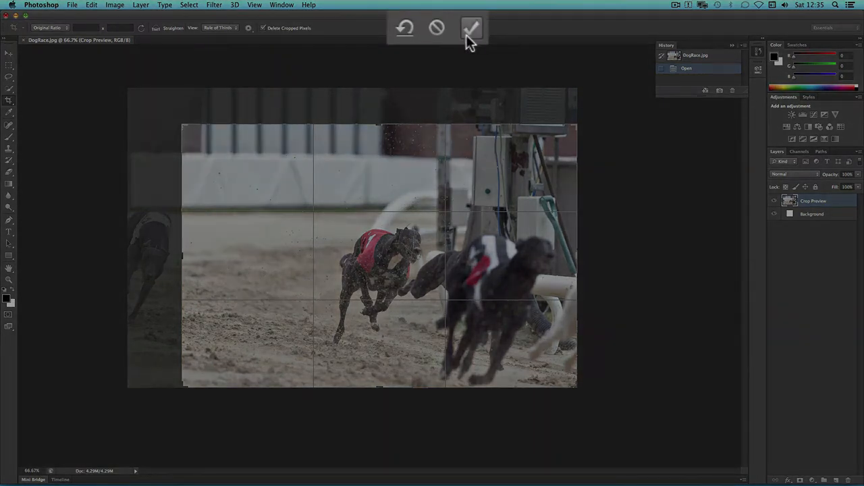
Commit the original-ratio crop, cutting away the left-hand dog
left_click(476, 27)
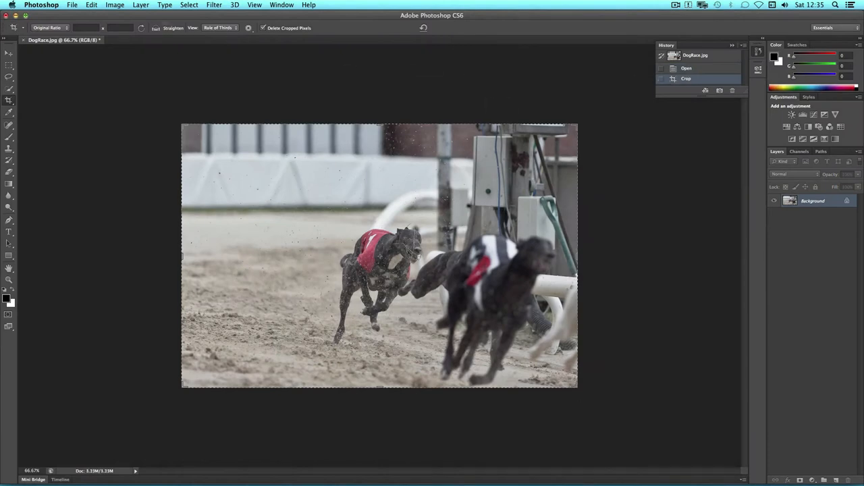
Revert to the Open history state, restoring the full uncropped photo
left_click(92, 5)
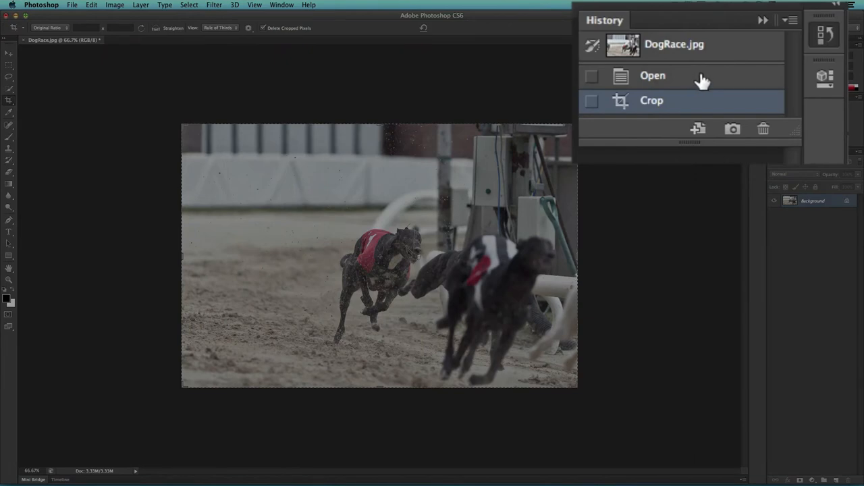
left_click(654, 76)
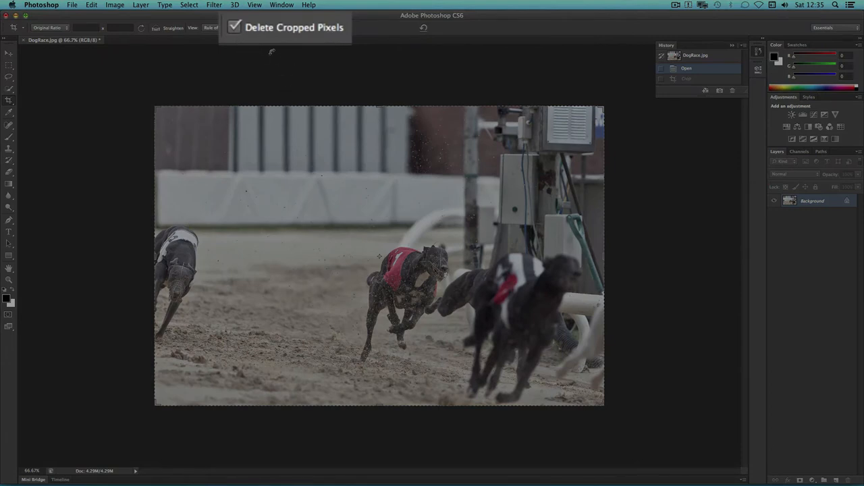
Crop with Delete Cropped Pixels off, then step back to the uncropped photo
left_click(232, 27)
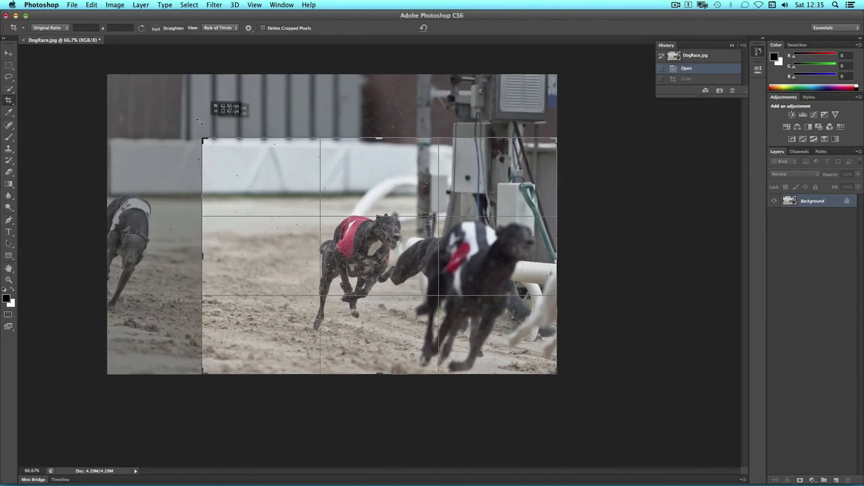
key("Return")
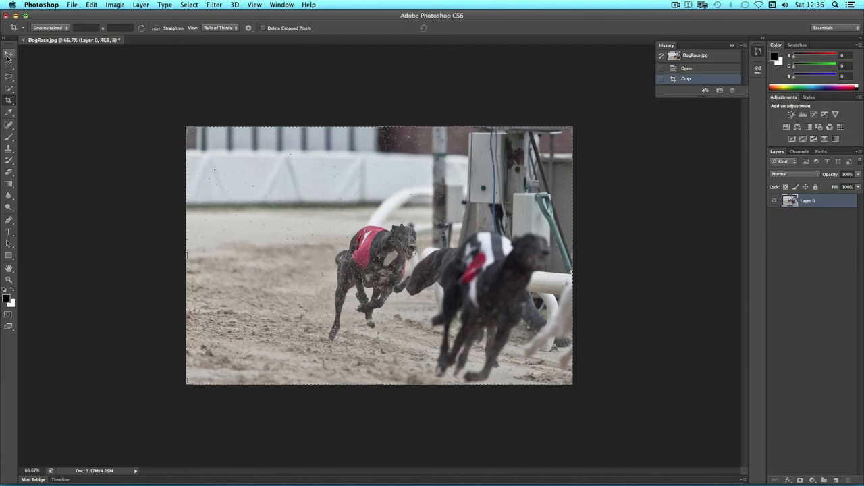
left_click(8, 54)
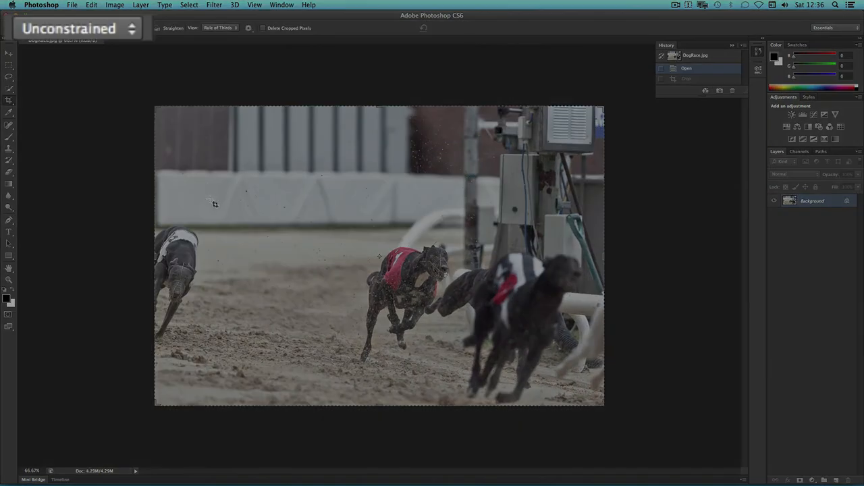
Crop the photo to a wide, shallow unconstrained banner strip across the dogs
left_click_drag(187, 194, 574, 321)
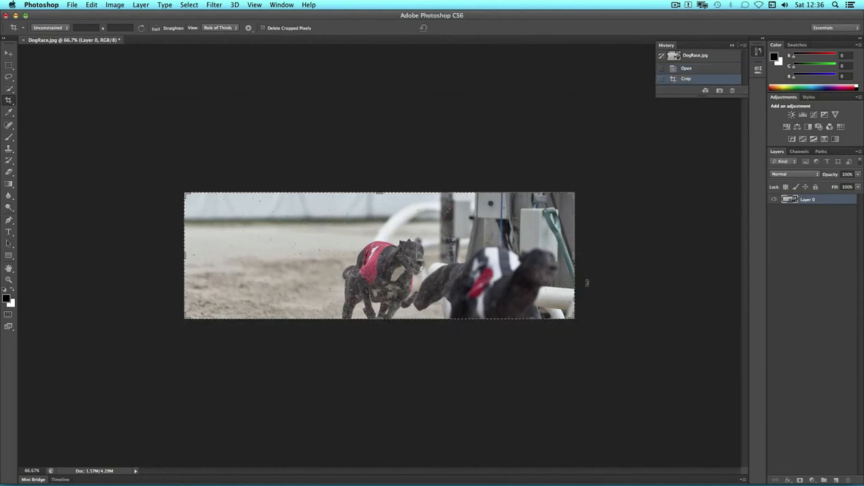
mouse_move(594, 289)
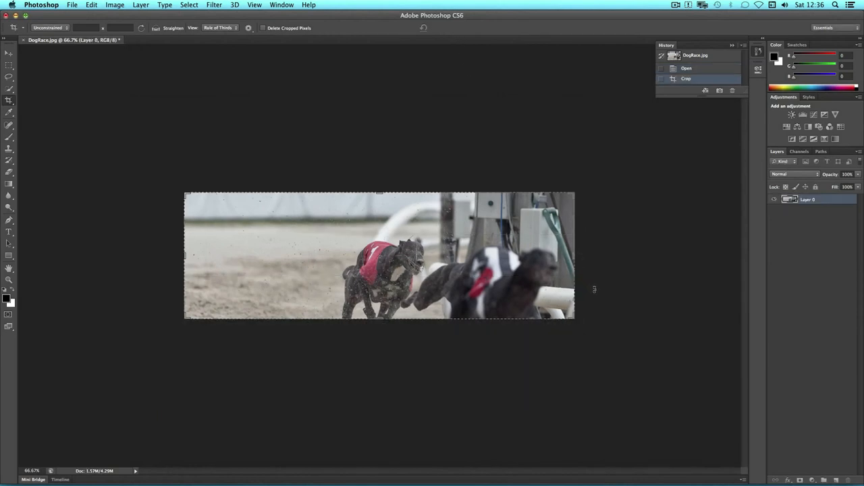